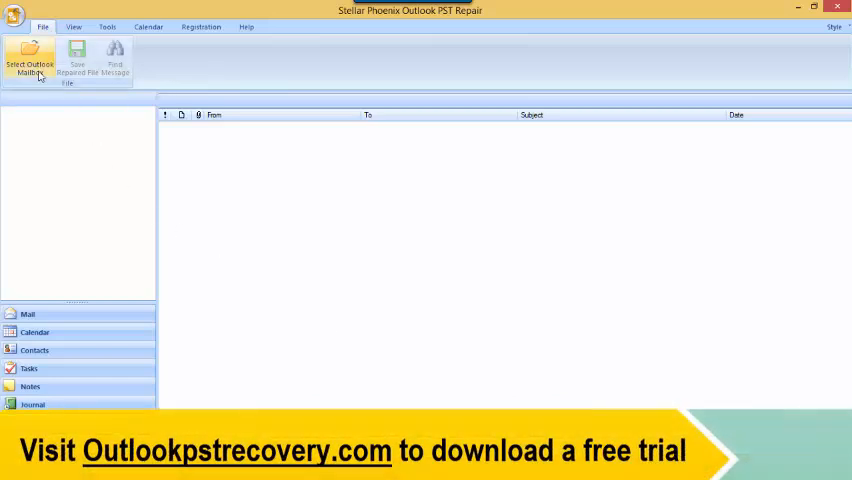
Open the mailbox selection window, try the Find Outlook File search, then cancel it.
click(29, 62)
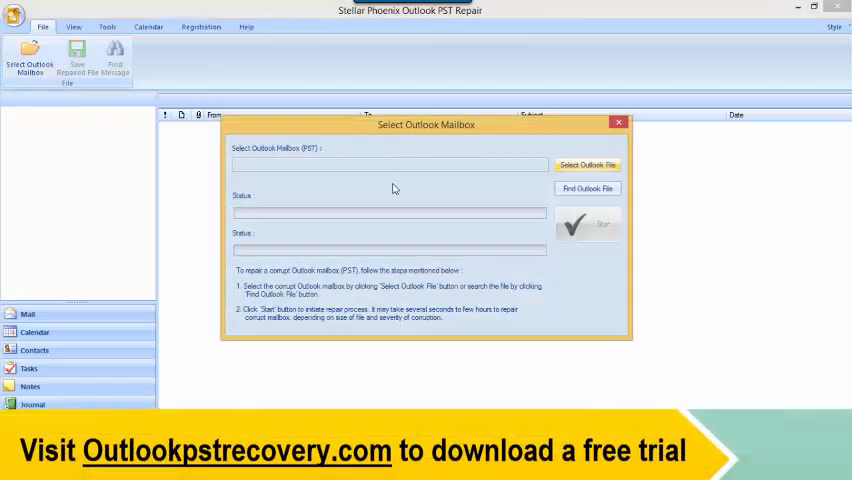
mouse_move(456, 192)
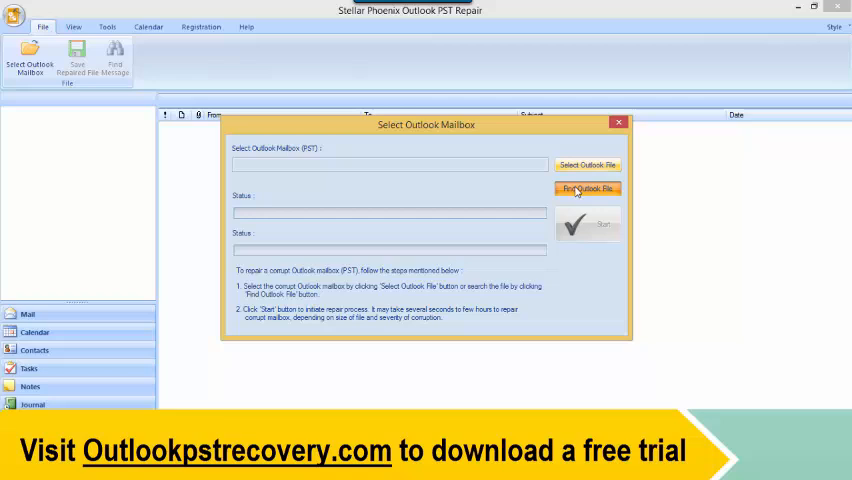
click(587, 189)
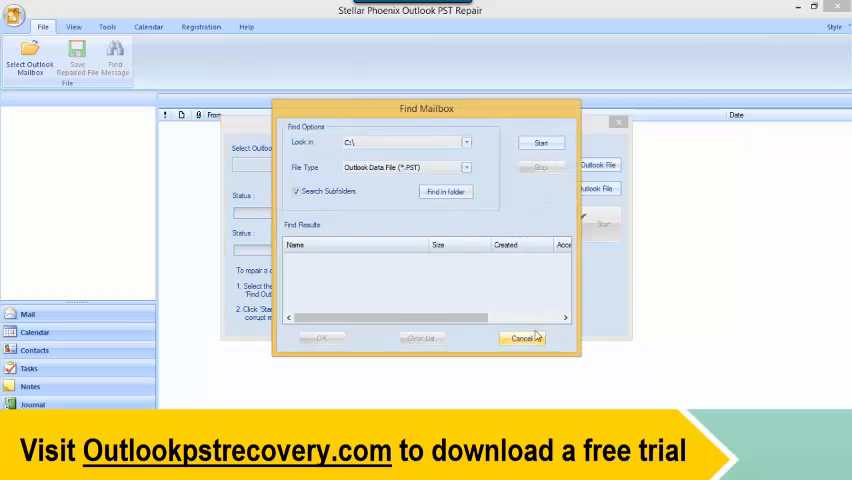
click(521, 338)
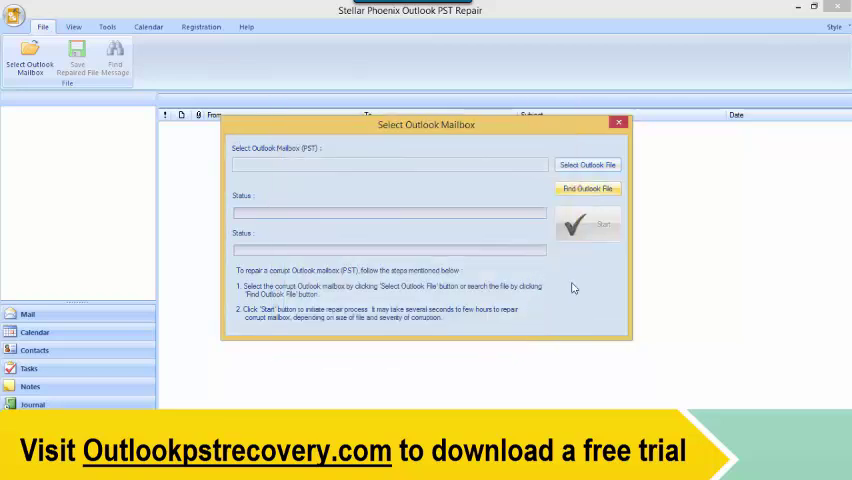
mouse_move(587, 165)
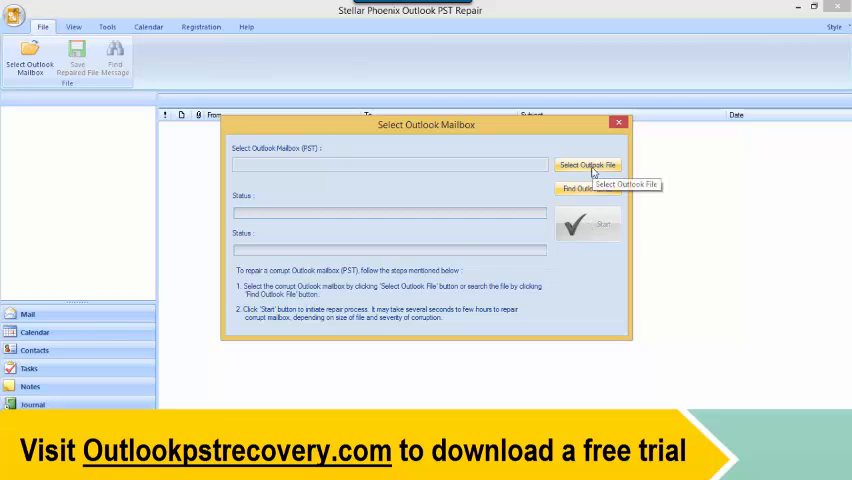
Load 'Corrupt Pst(1)' from the Desktop and start the repair scan.
click(587, 165)
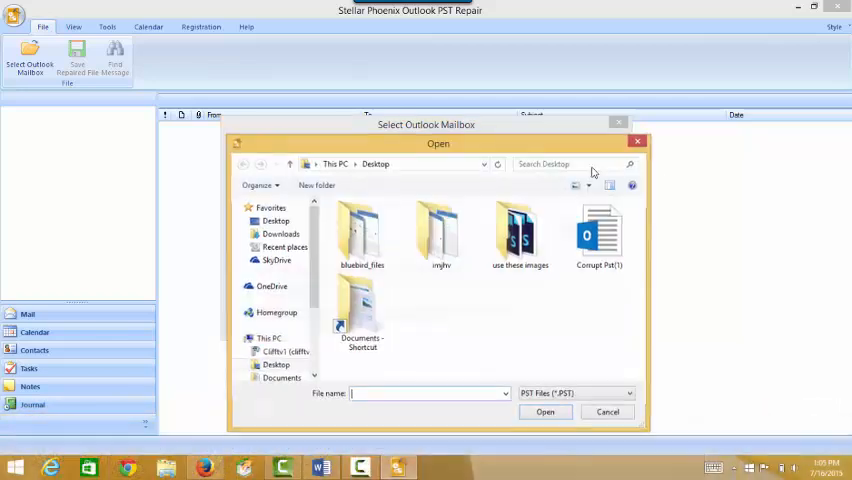
click(599, 235)
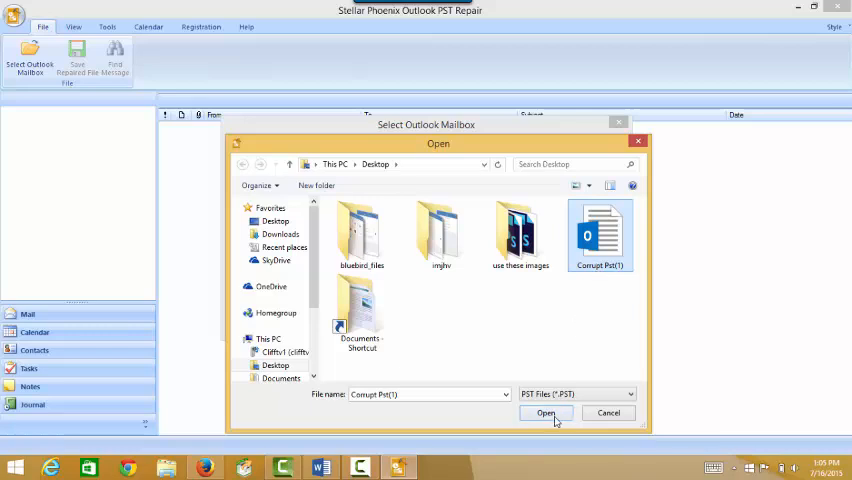
click(545, 413)
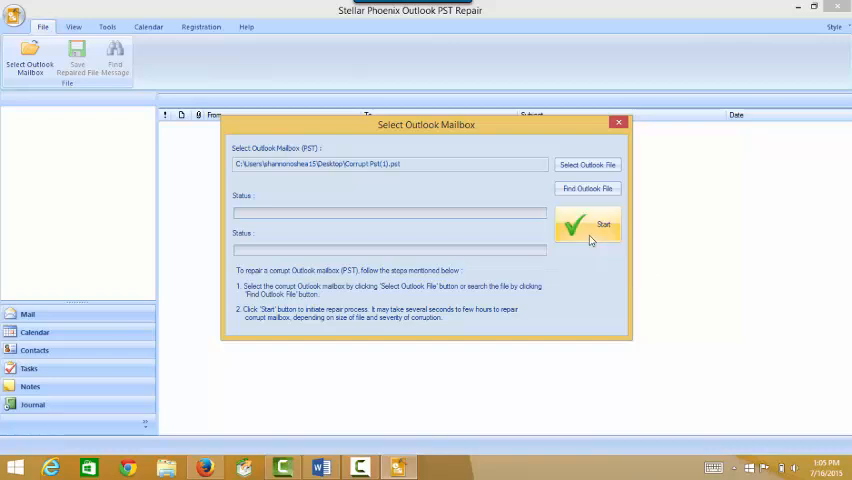
click(587, 224)
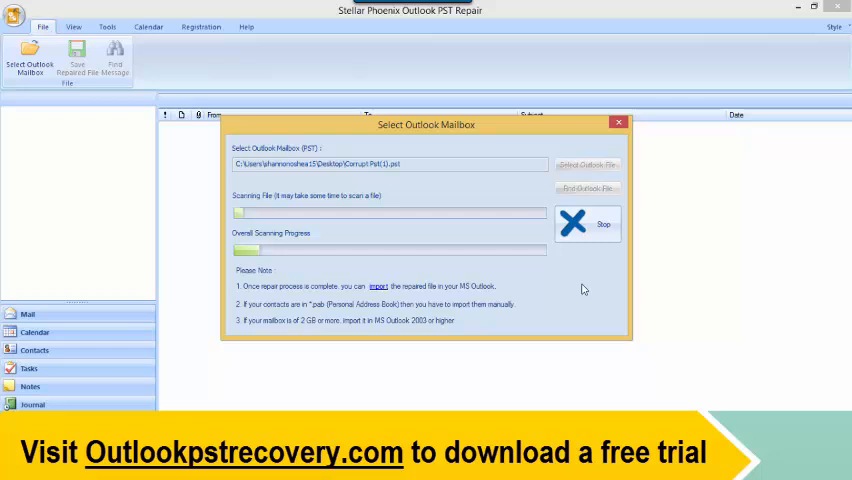
mouse_move(585, 250)
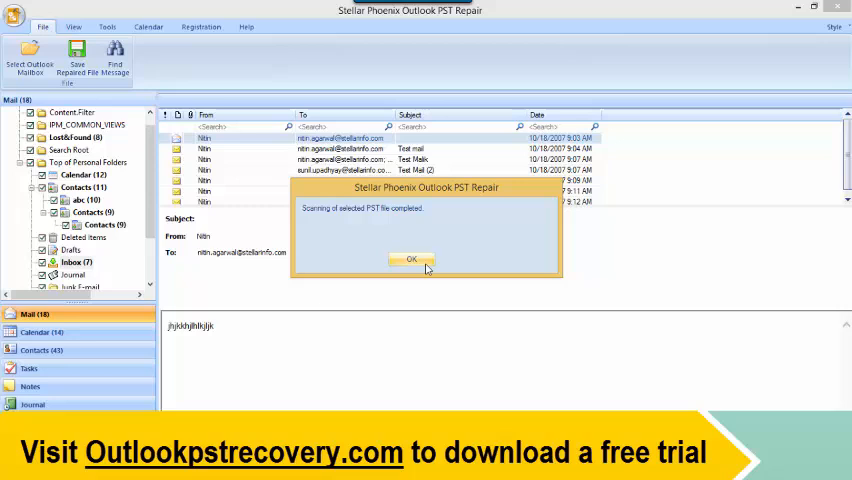
Confirm the 'Scanning of selected PST file completed' message to see the 18 recovered mails.
click(411, 258)
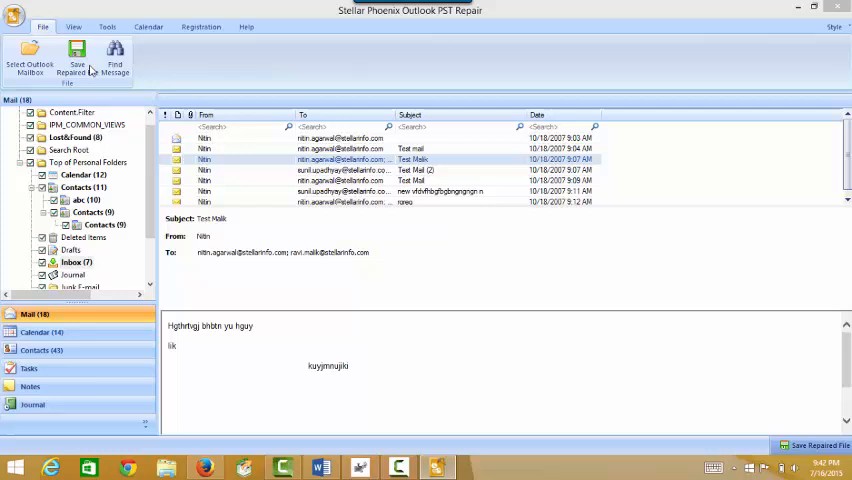
Save the repaired mailbox in PDF format to the existing Desktop destination.
click(77, 62)
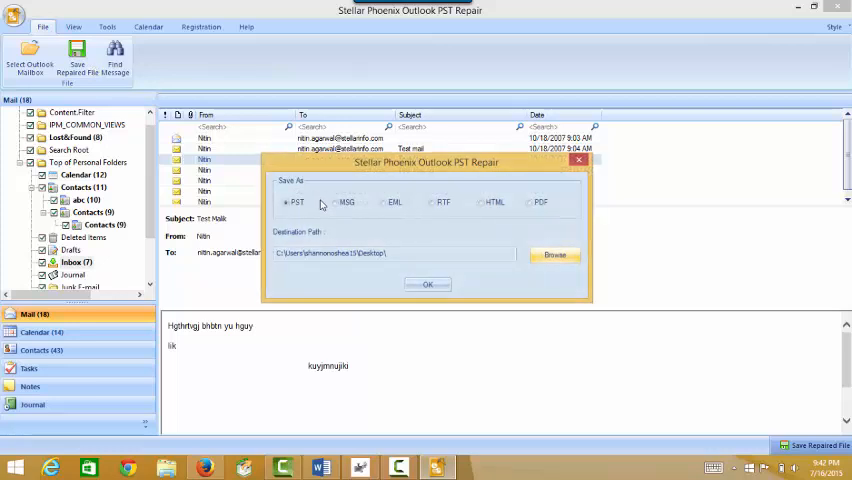
click(427, 285)
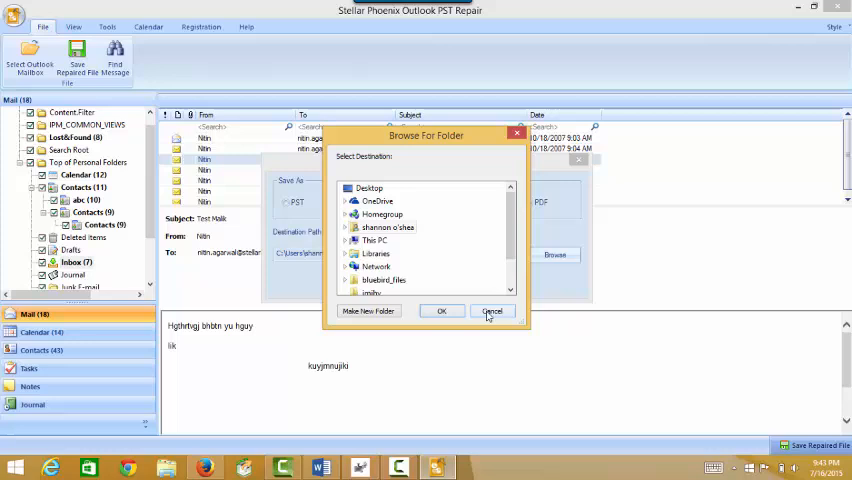
click(492, 311)
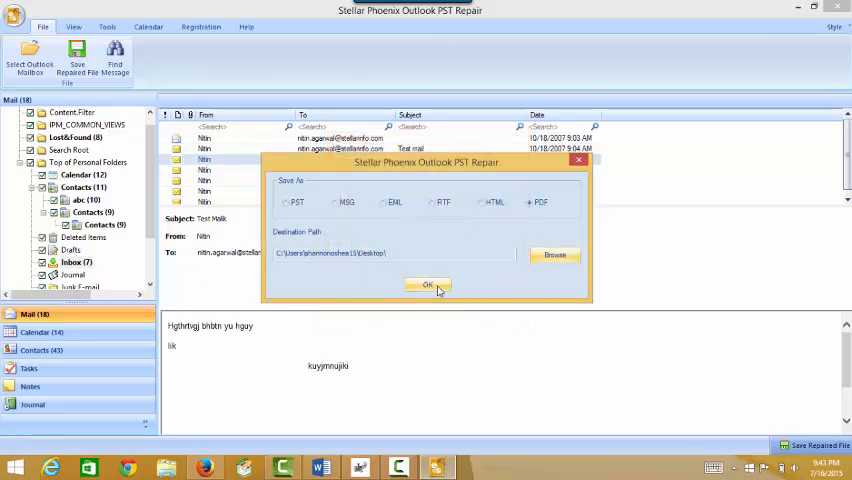
click(427, 285)
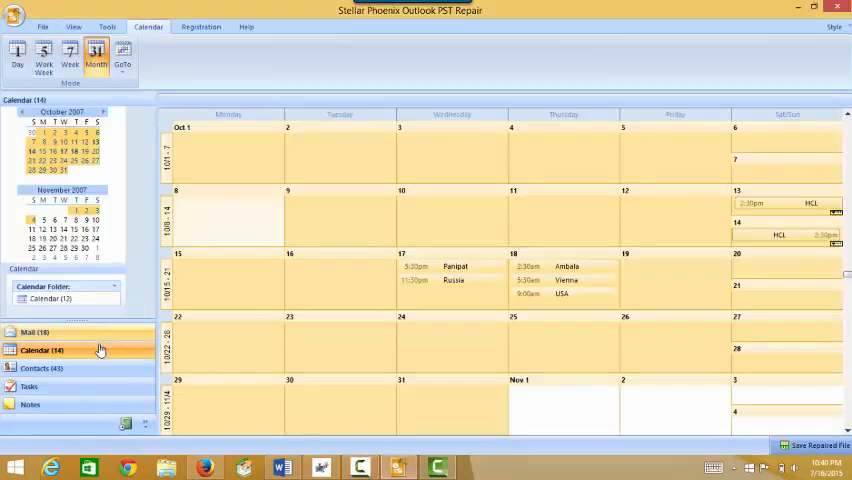
View recovered contacts, then switch the calendar between Work Week, Week and Month.
click(41, 350)
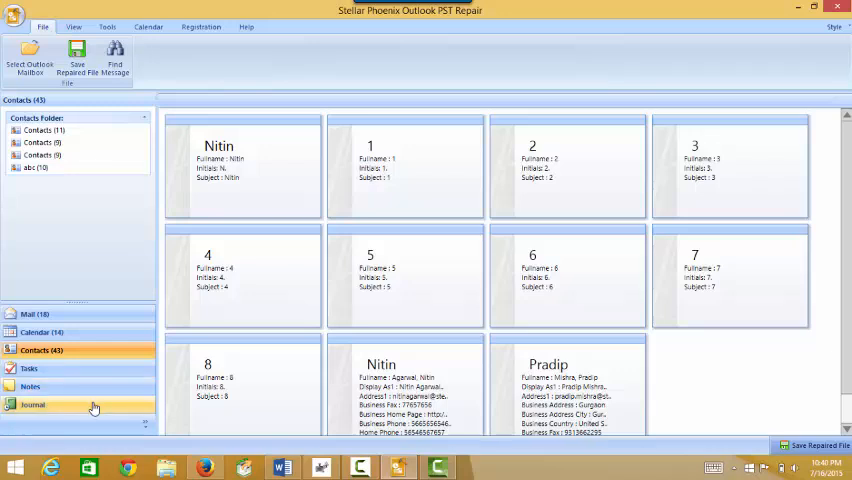
mouse_move(76, 350)
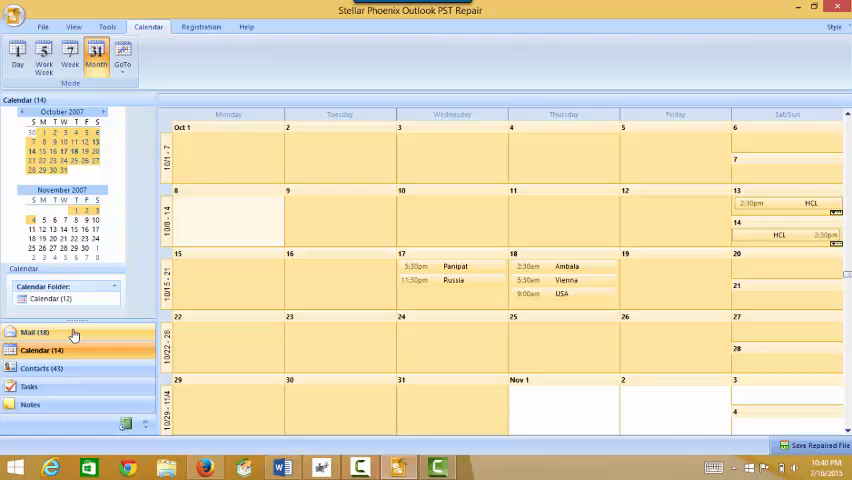
mouse_move(45, 93)
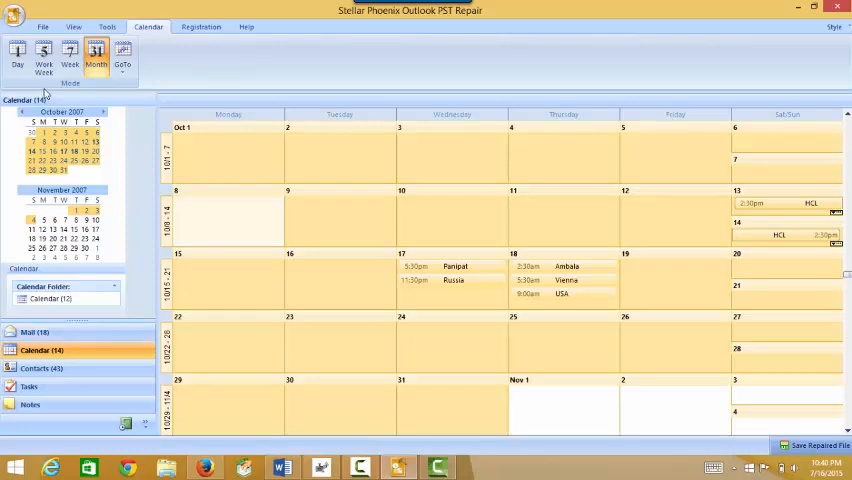
click(44, 58)
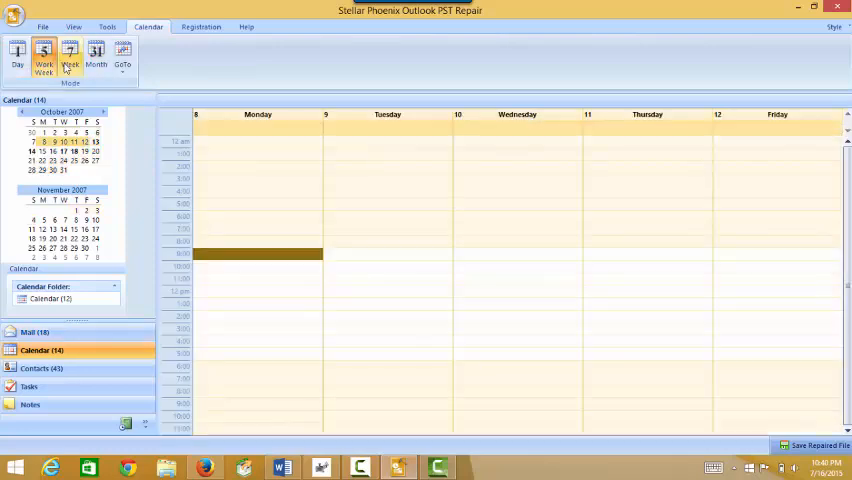
click(96, 55)
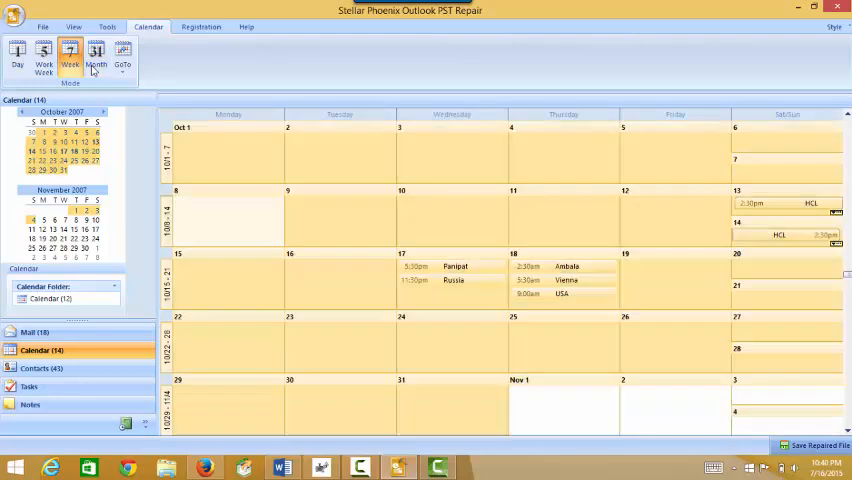
click(35, 314)
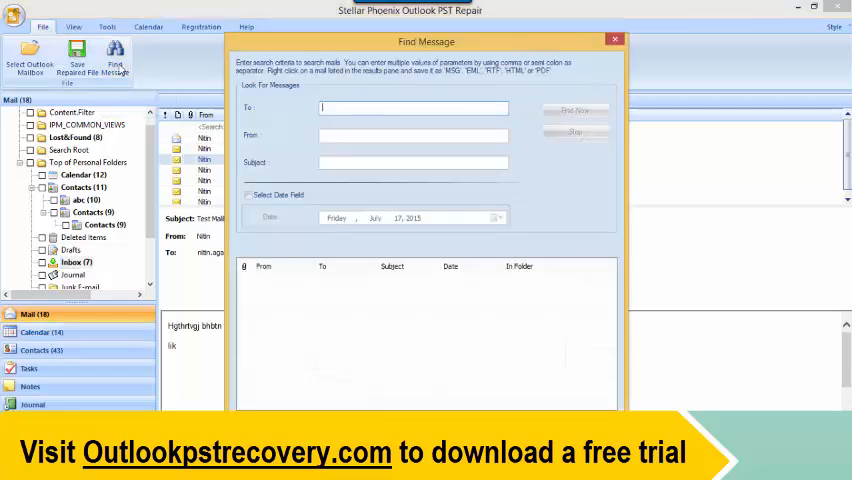
click(413, 108)
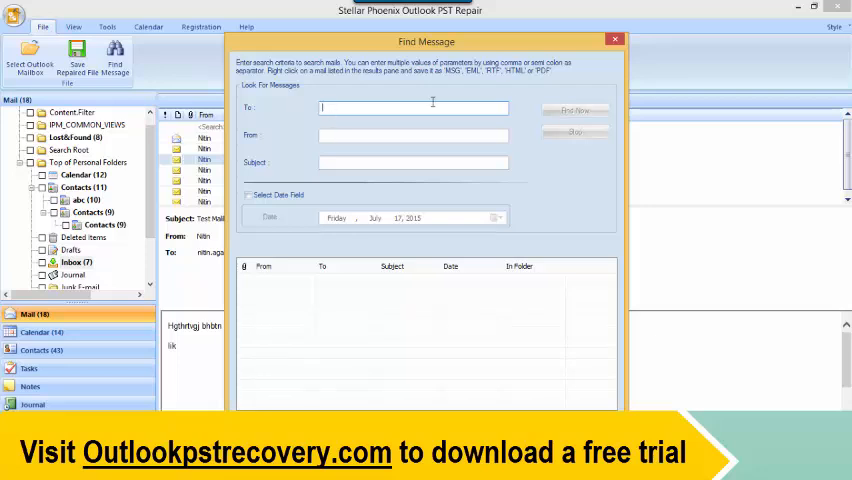
click(615, 39)
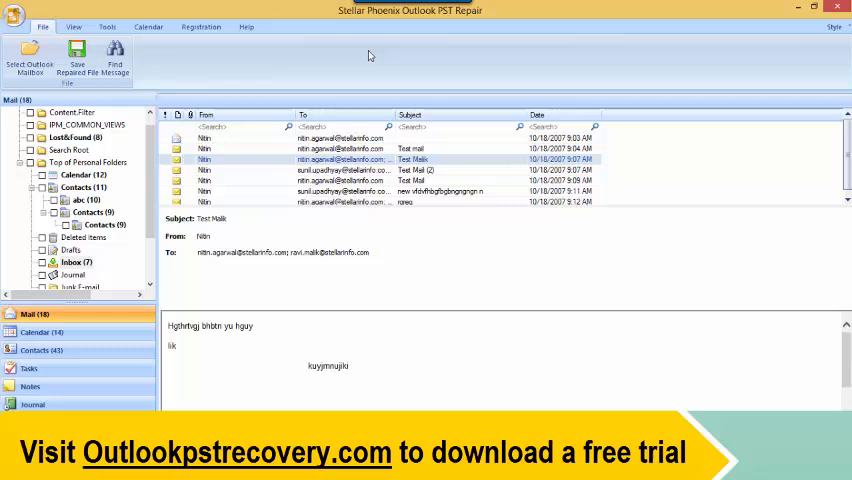
click(74, 27)
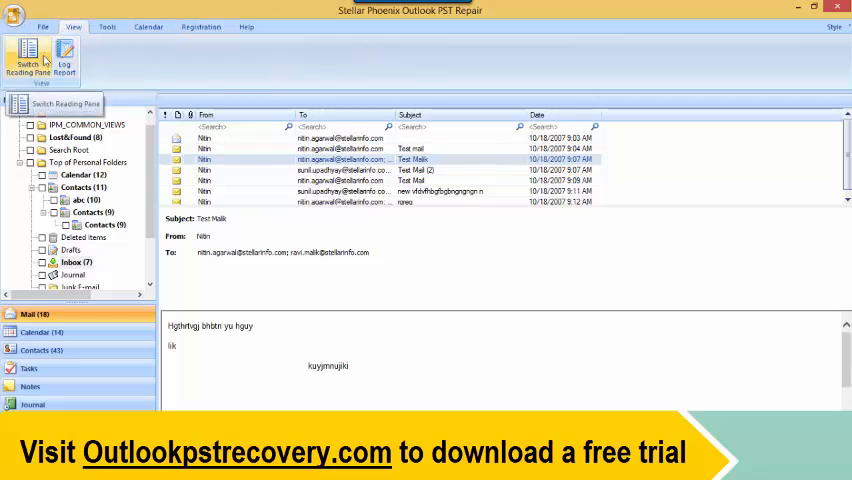
Move the reading pane beside the mail list, review and close the Log Report.
click(28, 60)
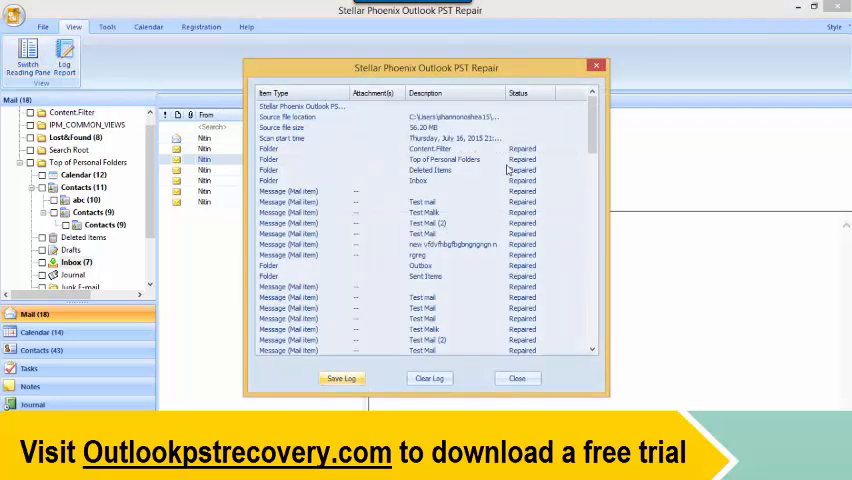
click(517, 378)
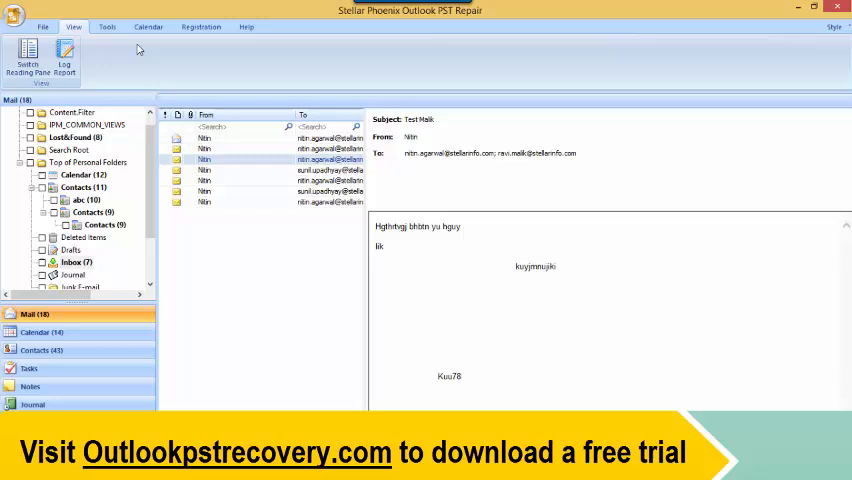
click(106, 27)
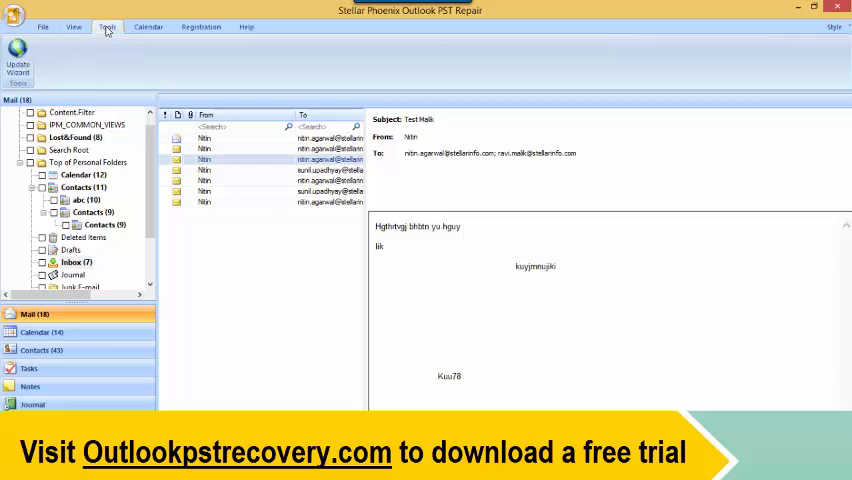
mouse_move(43, 57)
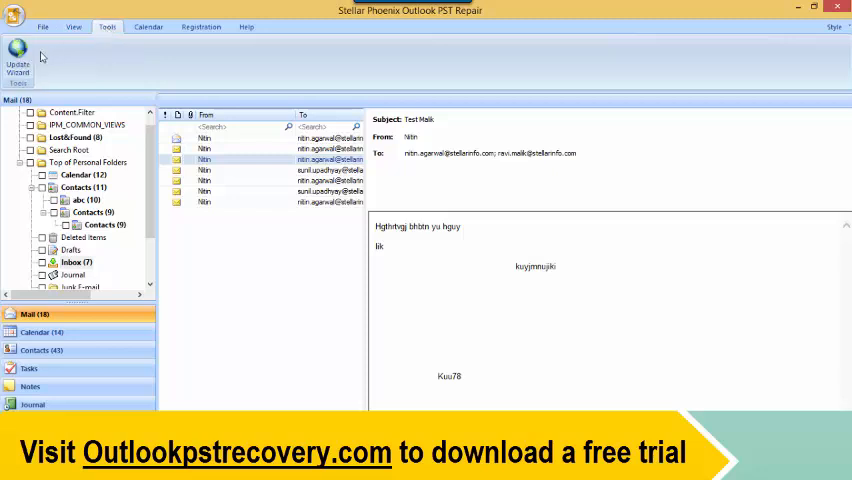
Browse the Registration tab, then finish on the Help tab options.
click(201, 27)
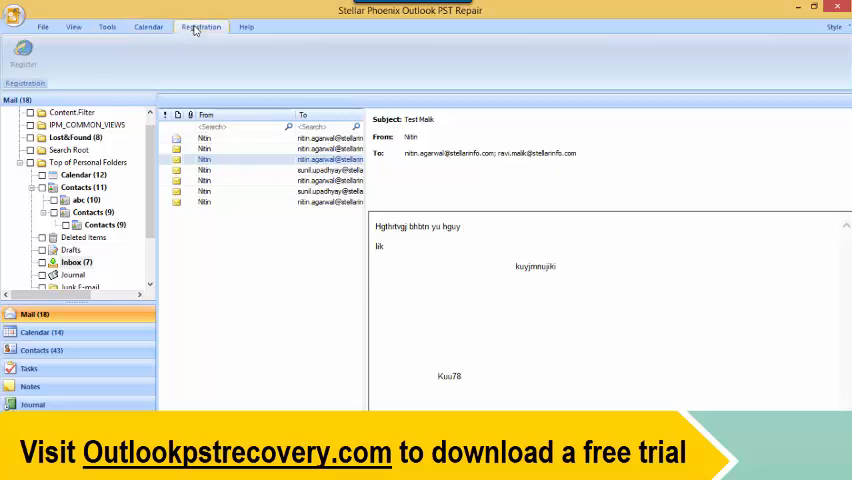
click(246, 26)
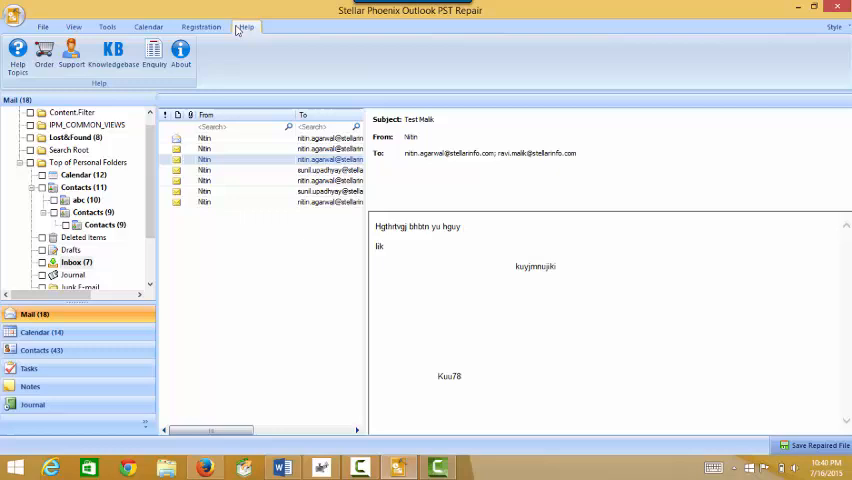